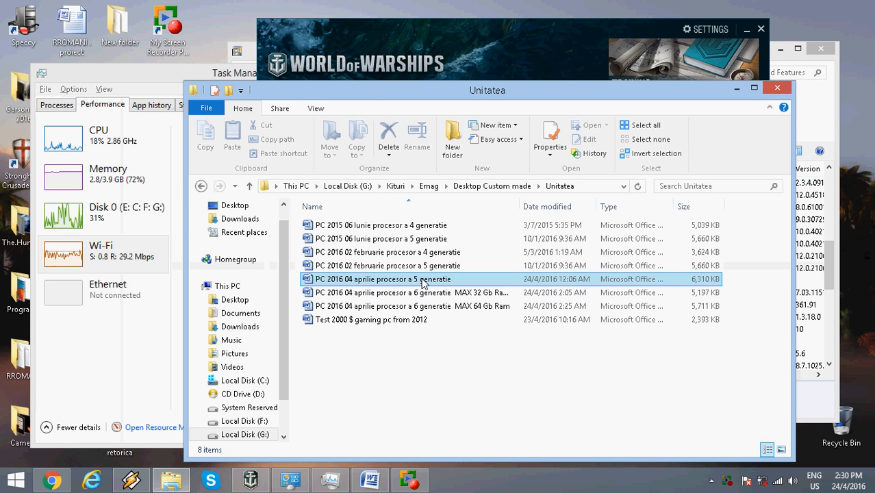
mouse_move(423, 280)
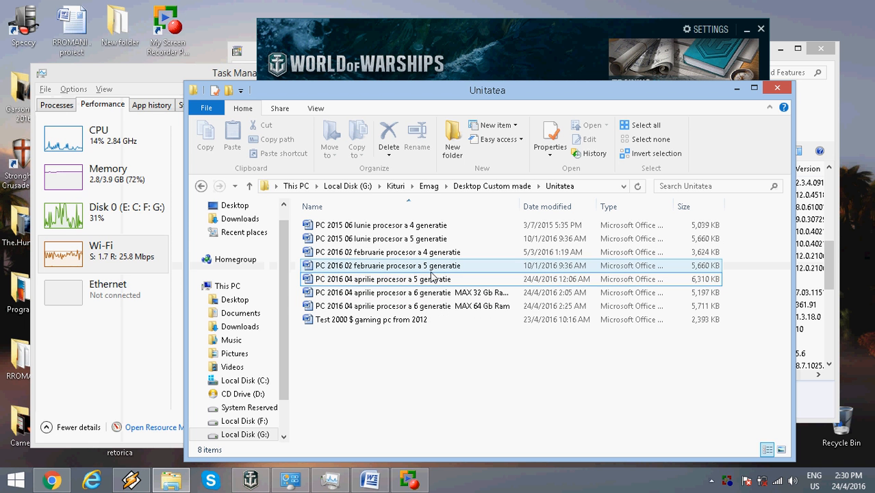
- Open the 'PC 2016 04 aprilie procesor a 5 generatie' document from the Unitatea folder in Word
left_click(384, 280)
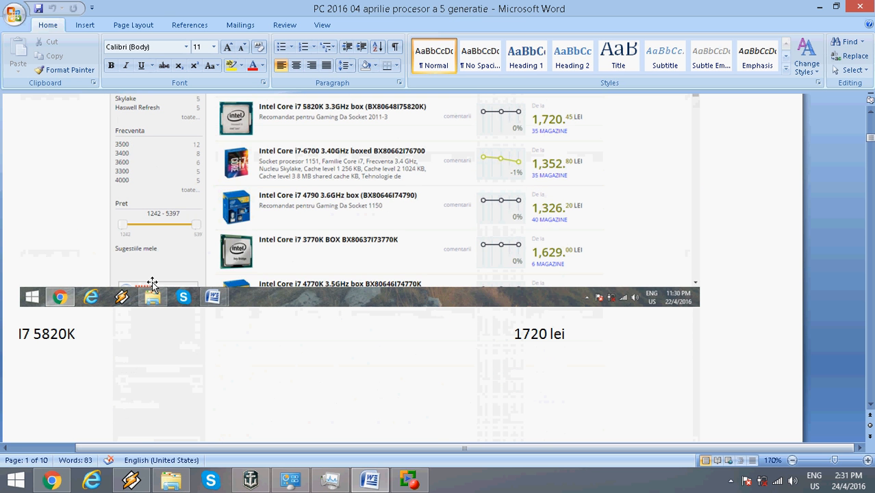
double_click(47, 334)
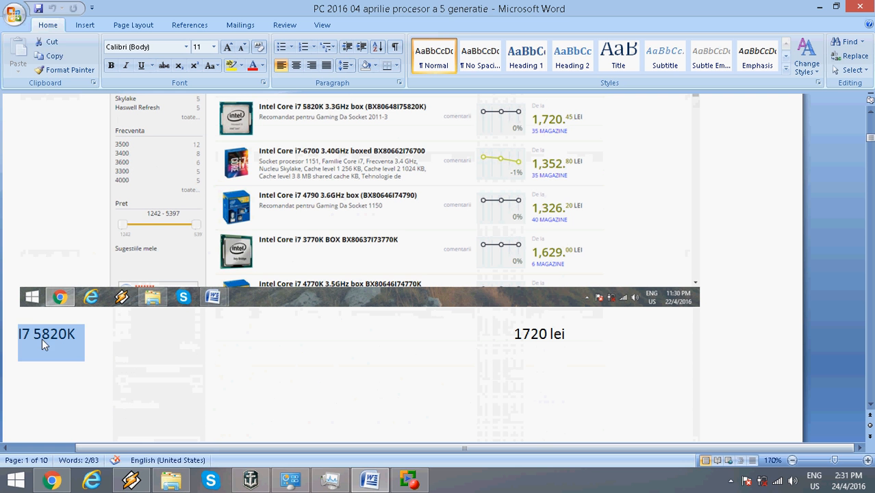
left_click(35, 335)
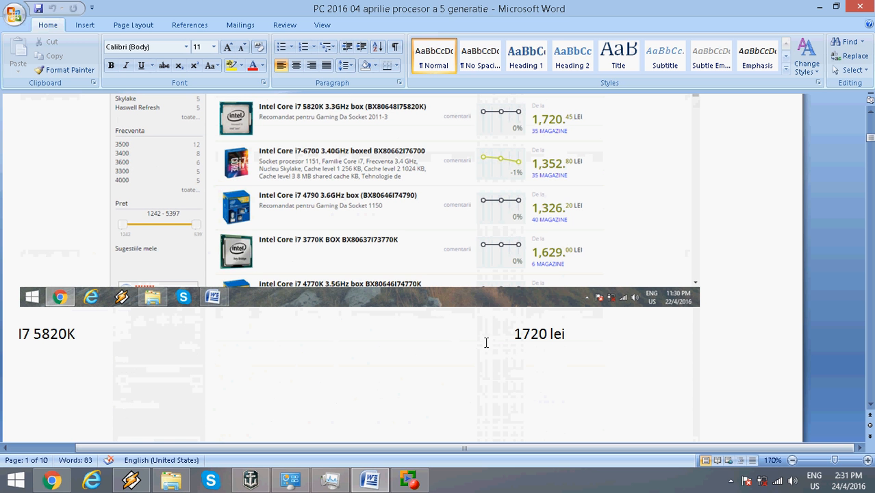
double_click(539, 334)
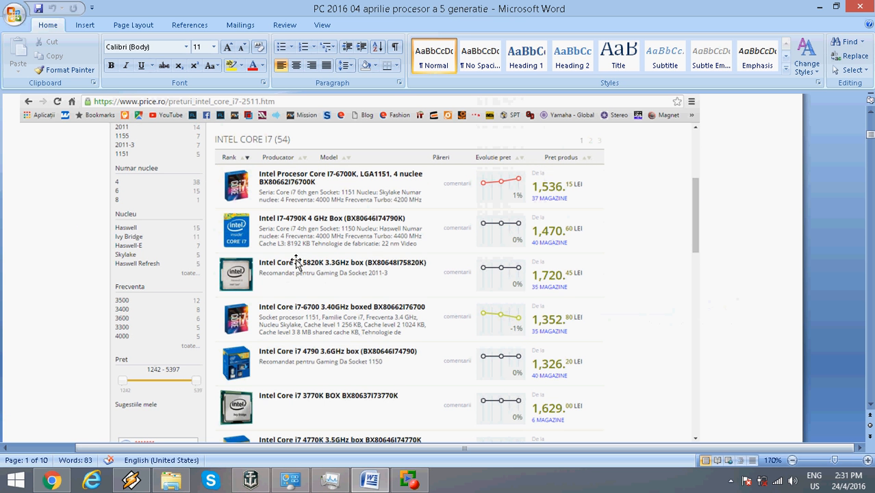
mouse_move(262, 267)
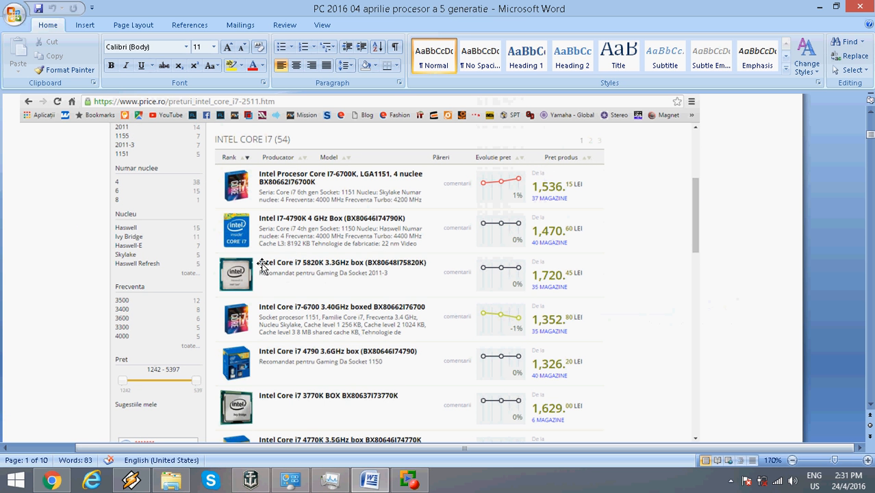
mouse_move(320, 269)
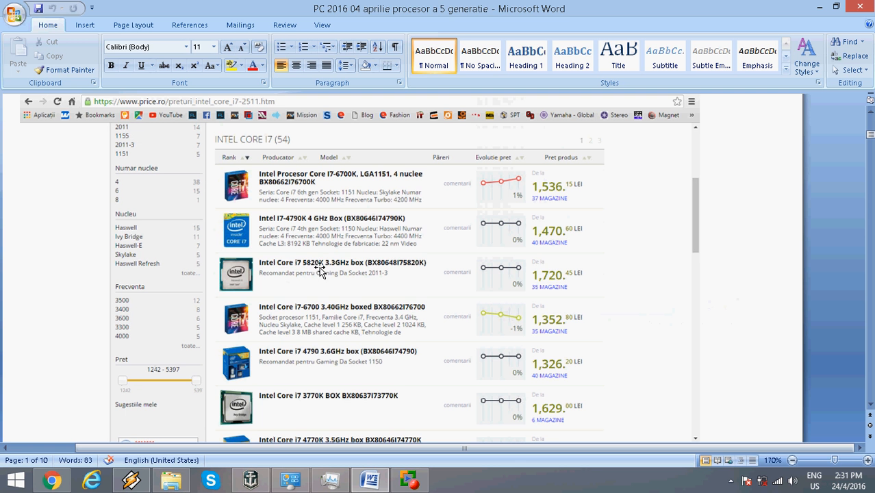
mouse_move(437, 280)
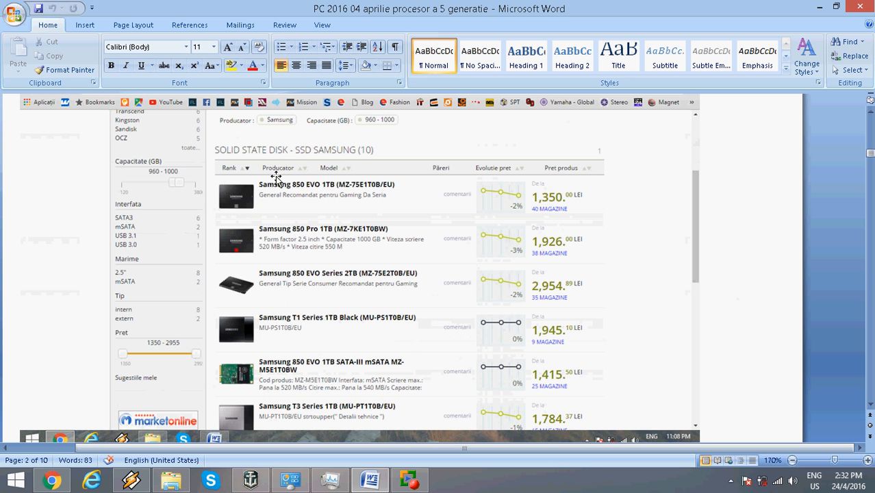
mouse_move(306, 194)
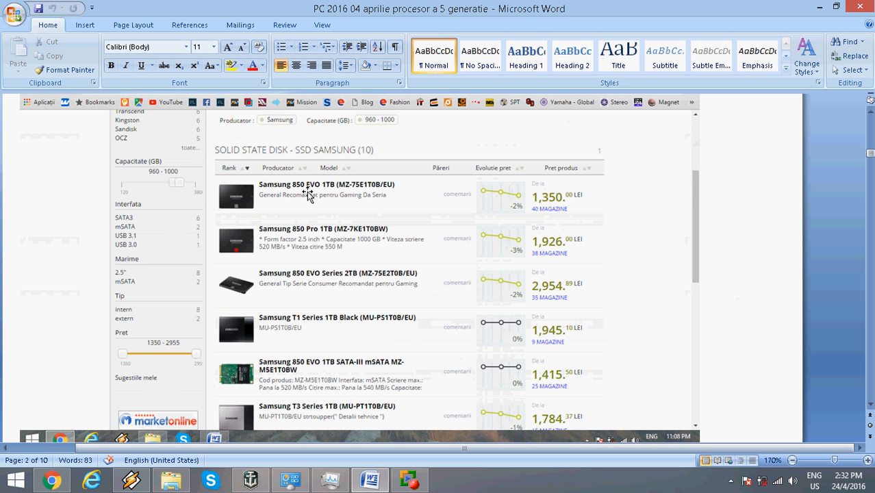
mouse_move(506, 208)
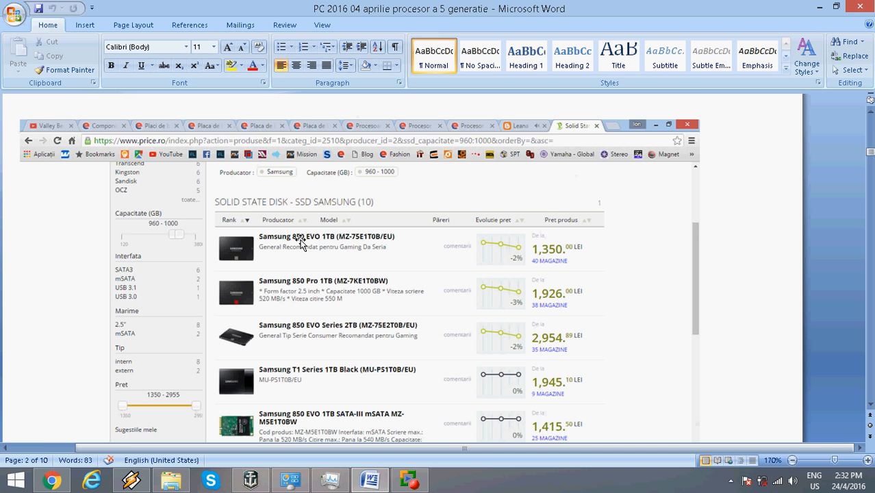
mouse_move(324, 246)
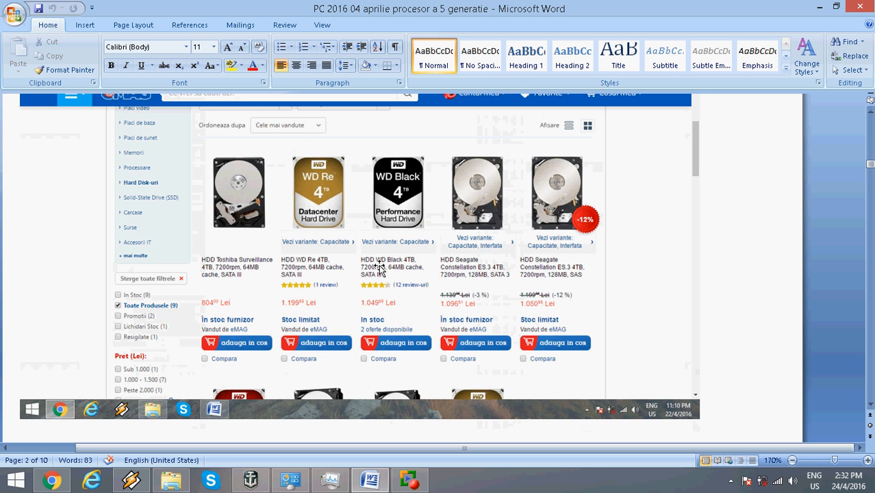
mouse_move(400, 185)
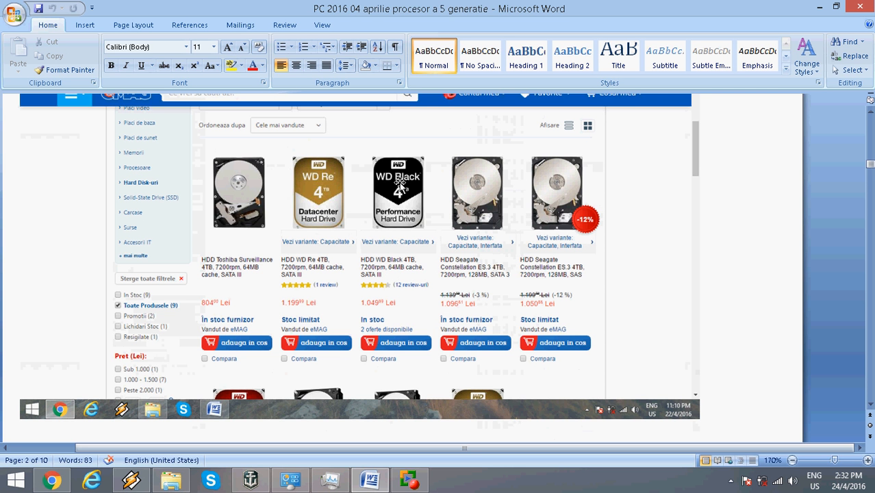
mouse_move(419, 268)
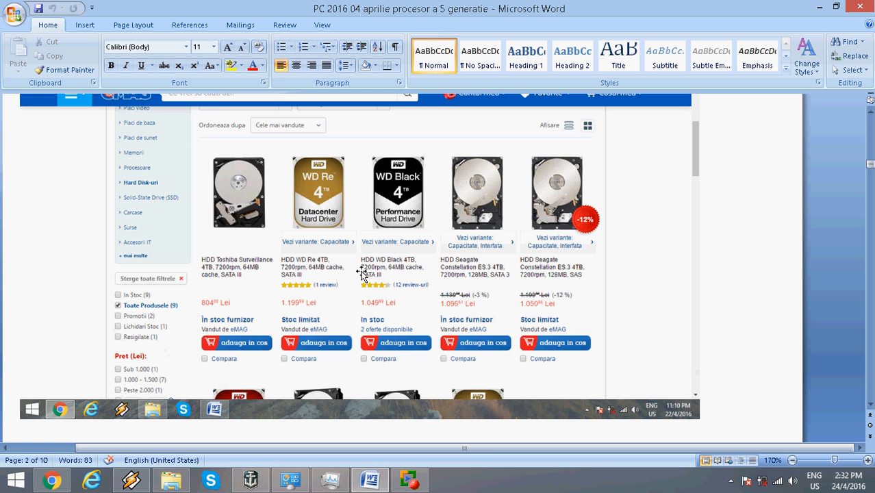
mouse_move(395, 274)
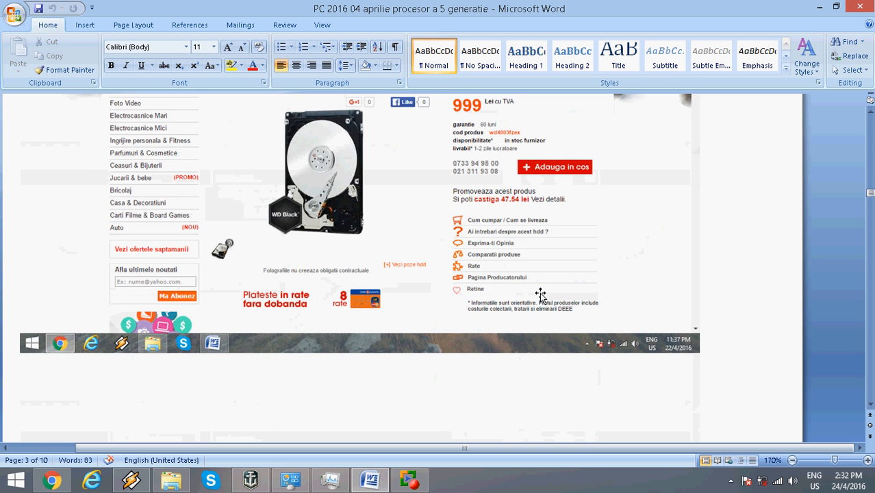
- Scroll past the hard disk listings to the WD Black 4TB page priced at 999 lei
scroll("down", 3)
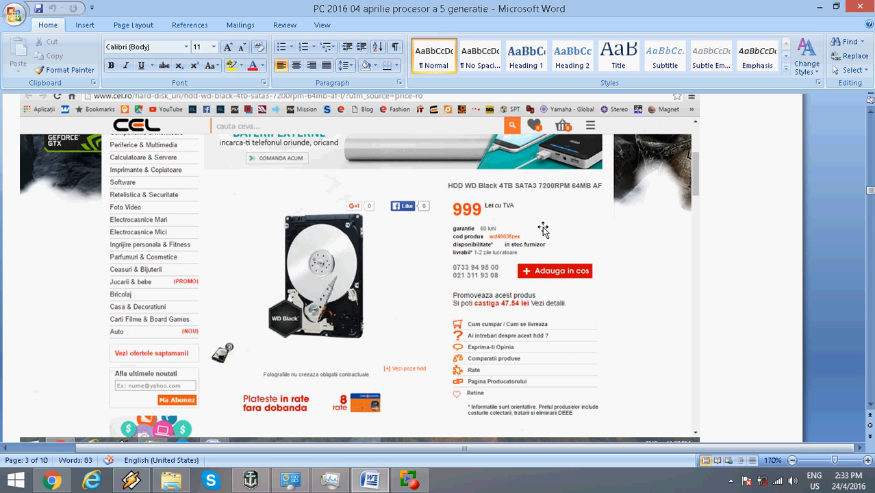
mouse_move(314, 266)
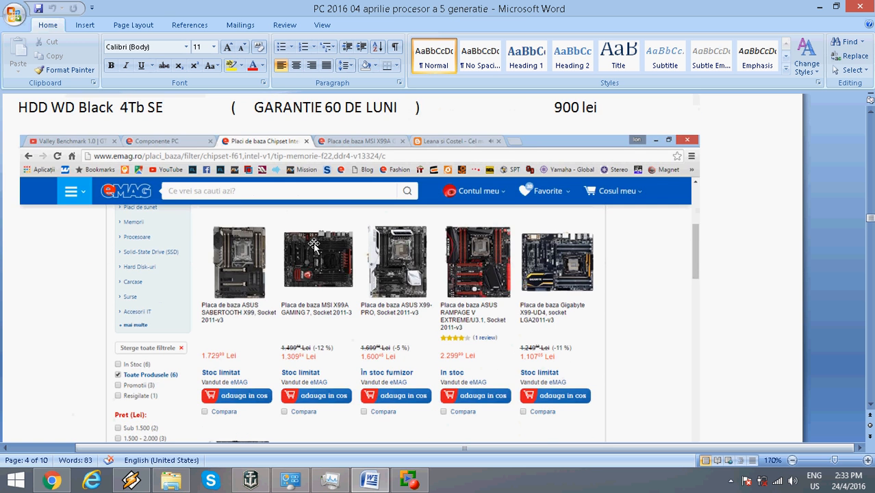
left_click(317, 260)
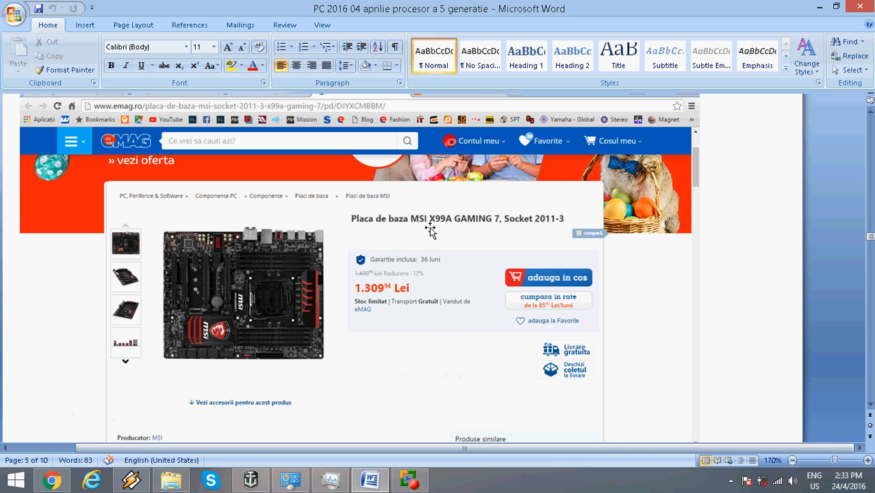
mouse_move(475, 230)
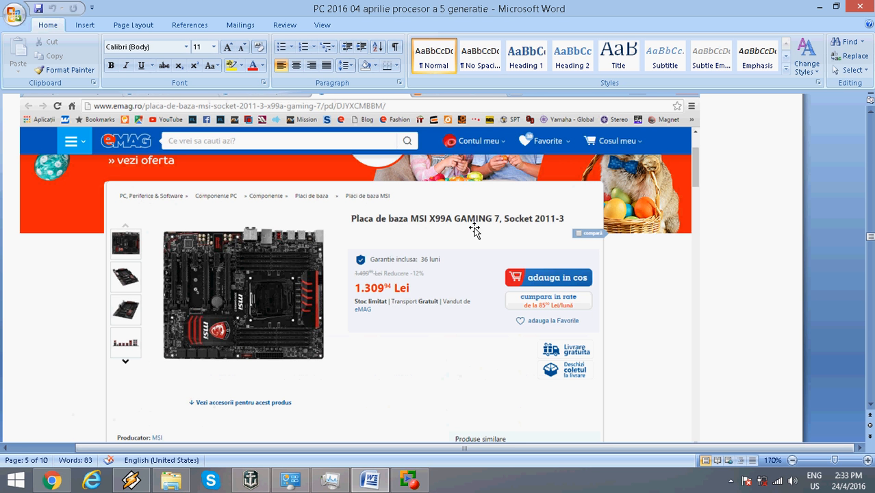
mouse_move(559, 231)
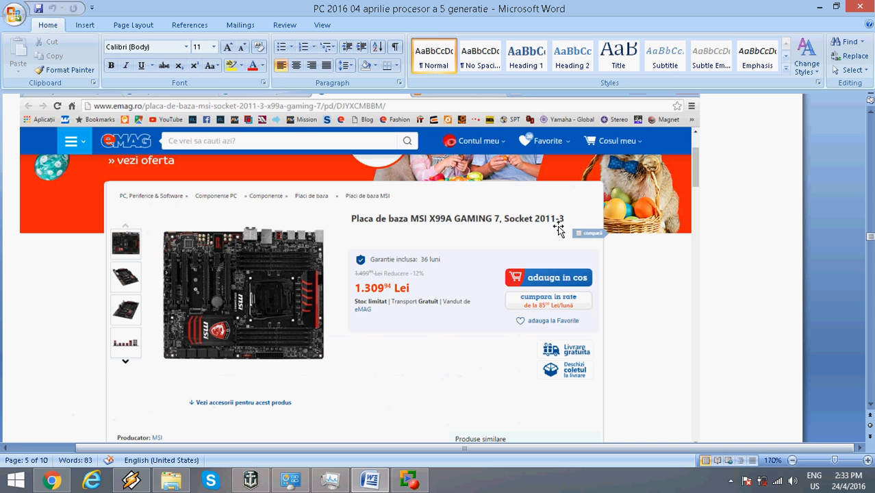
mouse_move(413, 282)
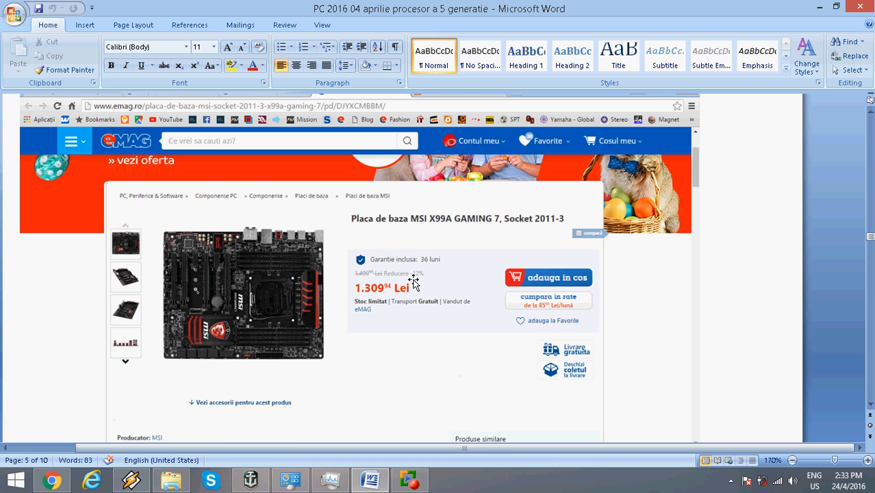
mouse_move(441, 280)
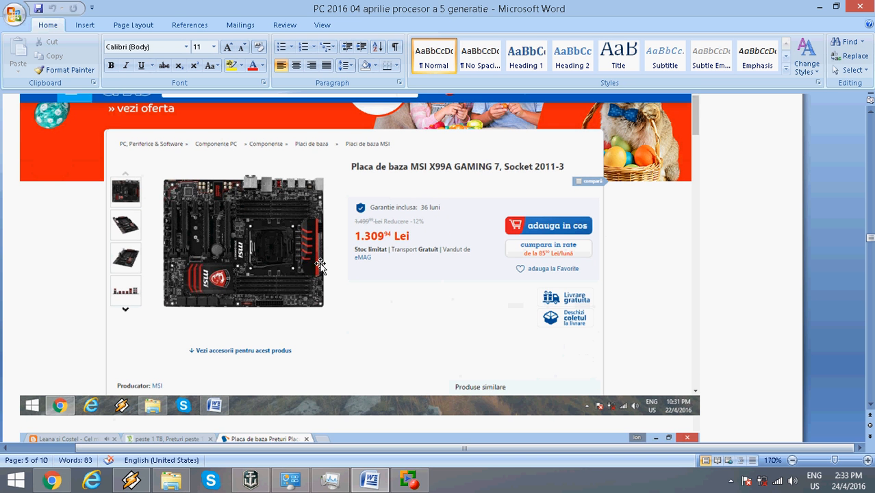
mouse_move(289, 206)
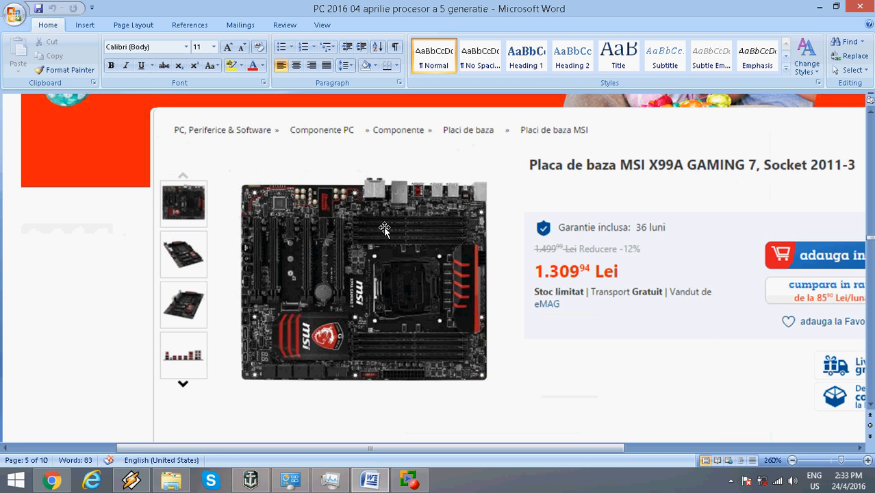
mouse_move(384, 293)
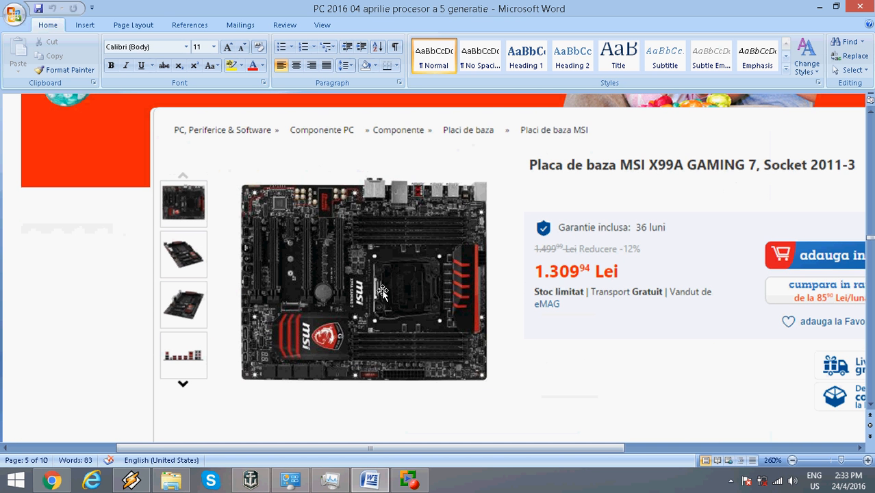
mouse_move(392, 348)
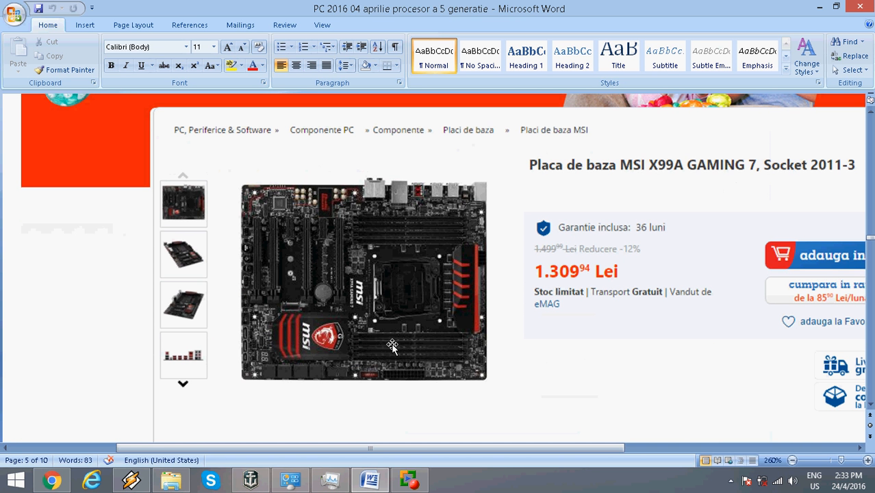
mouse_move(400, 345)
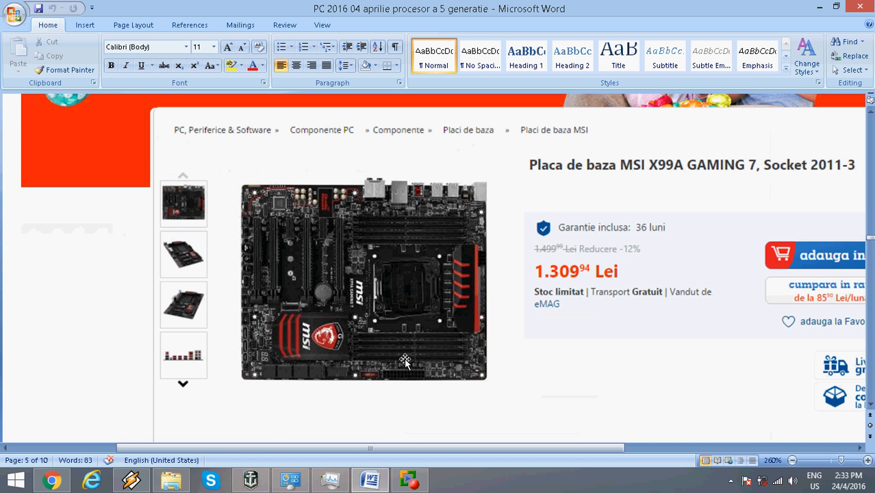
mouse_move(400, 329)
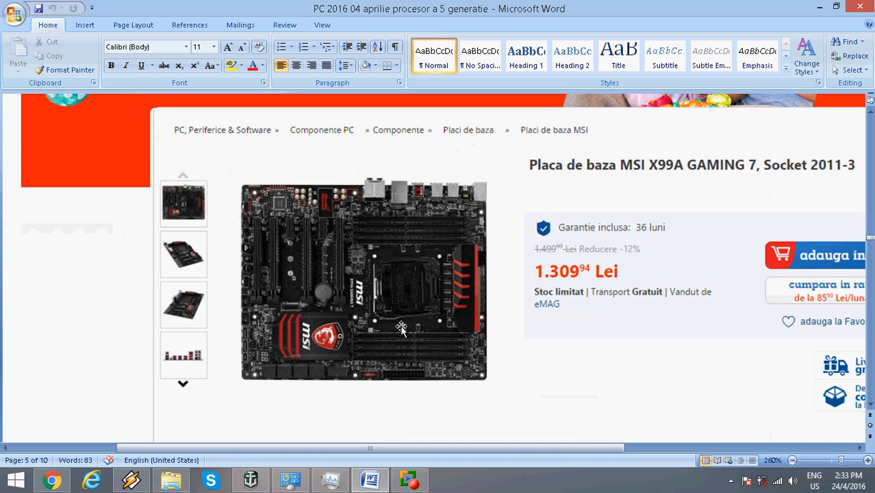
mouse_move(404, 337)
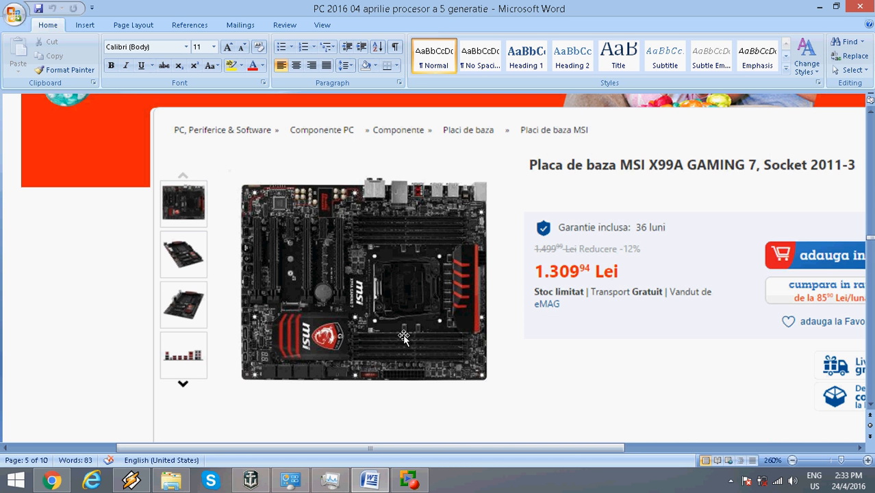
scroll("down", 3)
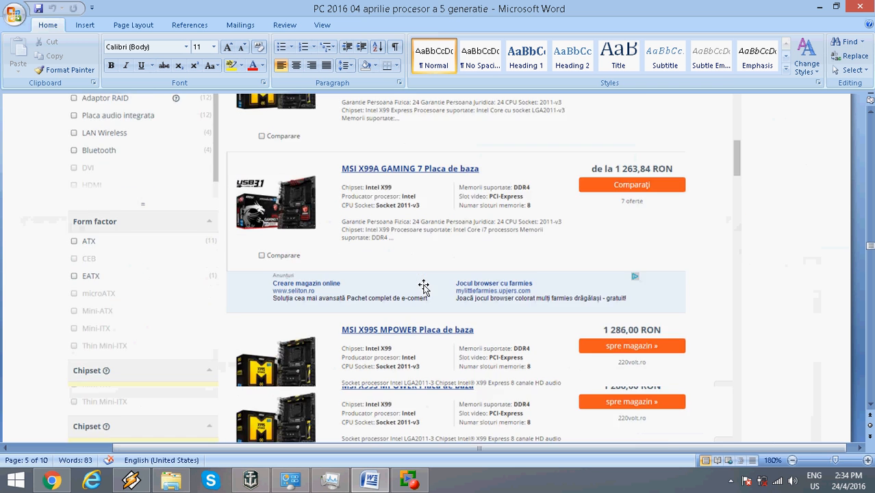
- Highlight the Kingston HyperX FURY RAM line and its 595 lei price
left_click(609, 128)
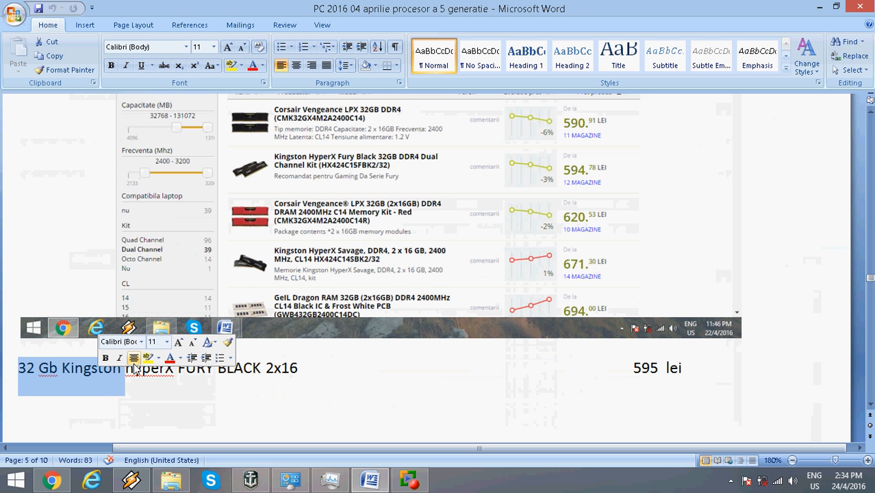
left_click(268, 368)
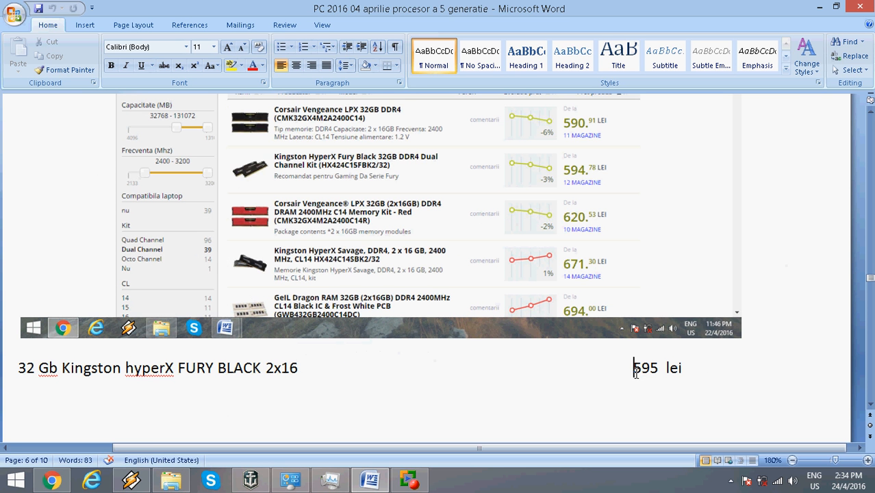
left_click_drag(641, 367, 683, 367)
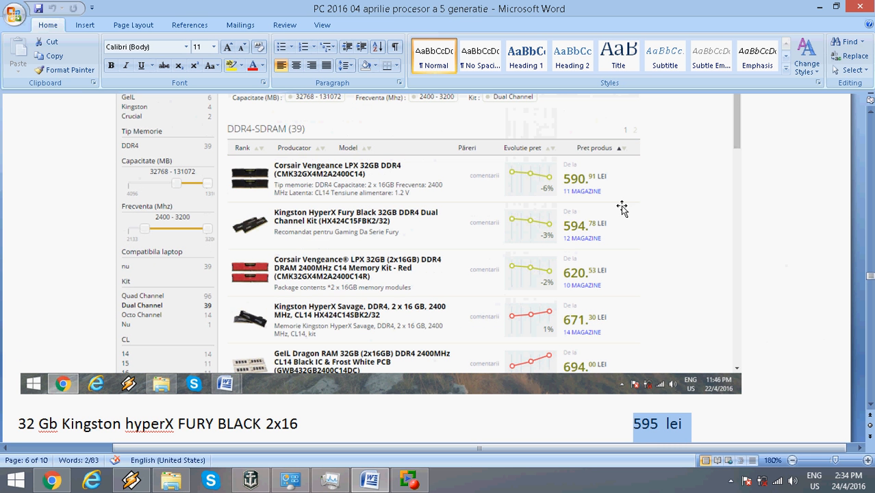
mouse_move(332, 226)
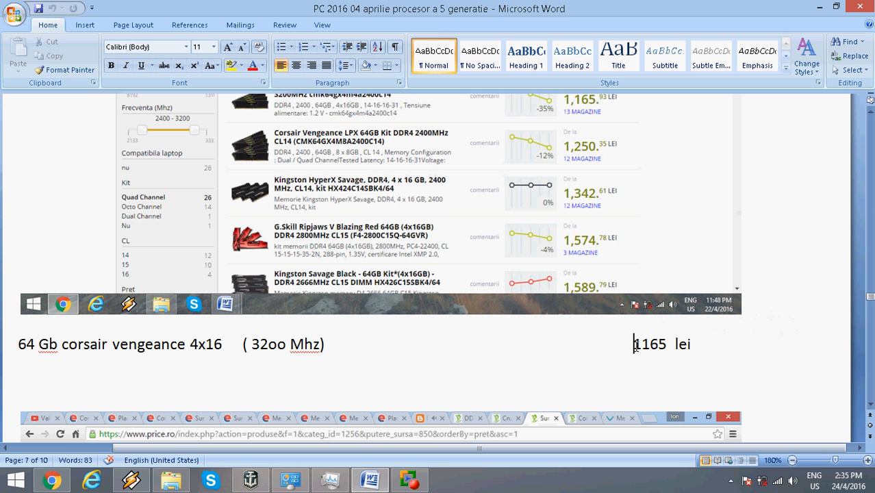
- Select a word in the text near the CORSAIR 850W power supply entry at 225 lei
double_click(649, 343)
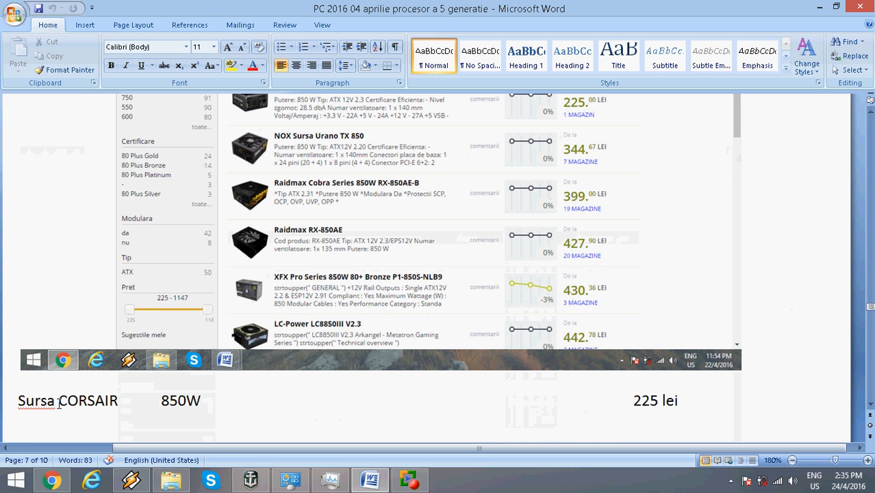
- Select the 850W wattage in the CORSAIR power supply line
double_click(90, 400)
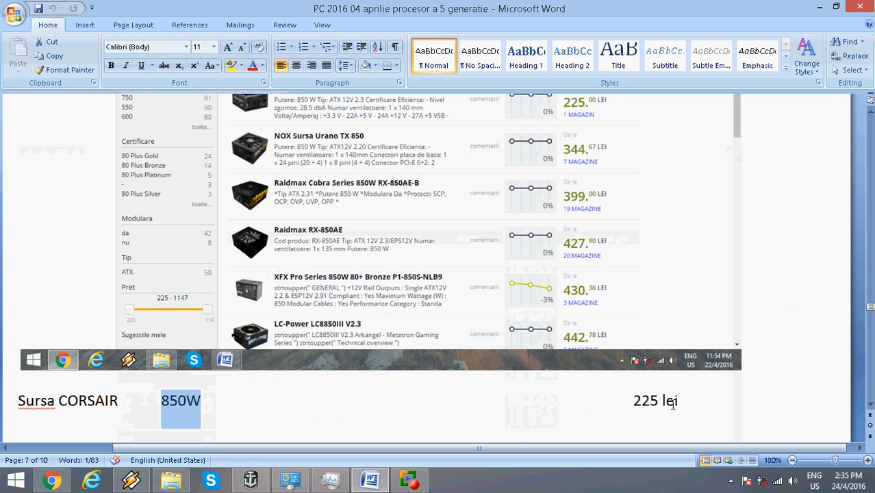
mouse_move(636, 410)
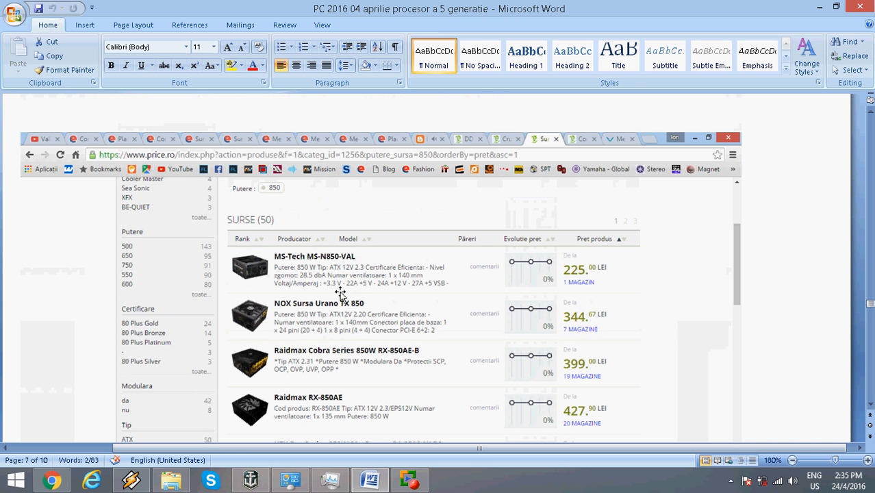
mouse_move(600, 283)
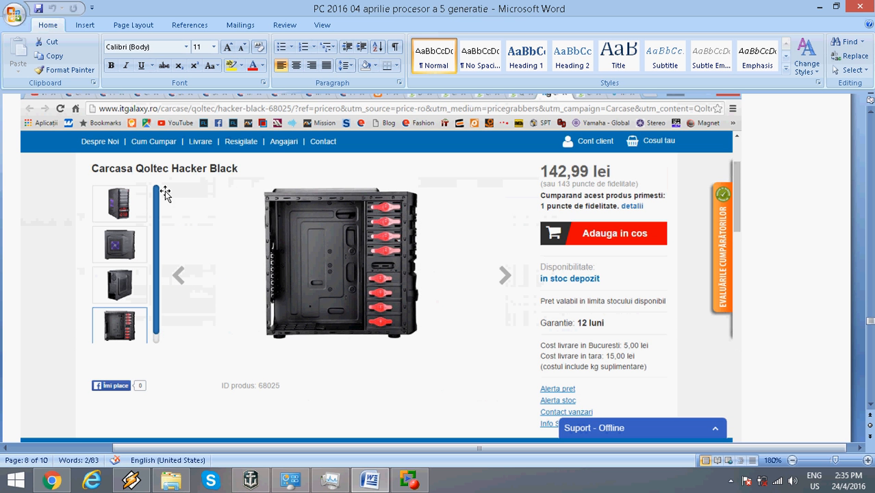
mouse_move(104, 173)
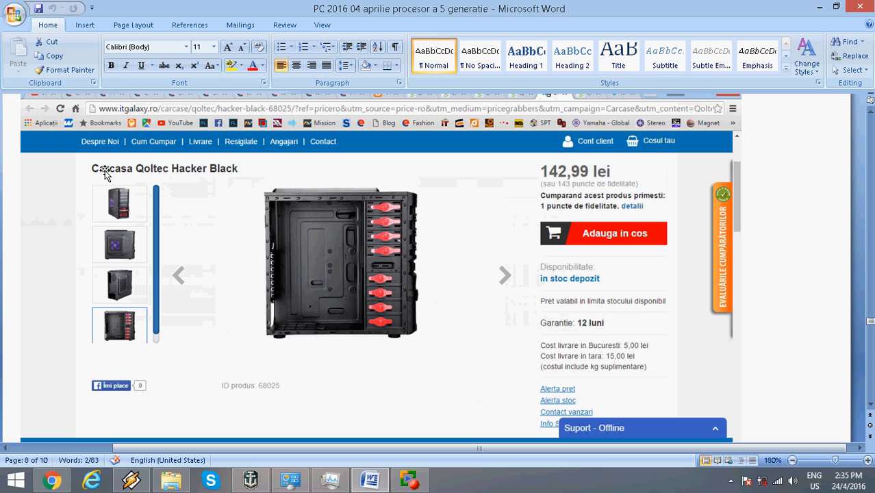
mouse_move(184, 238)
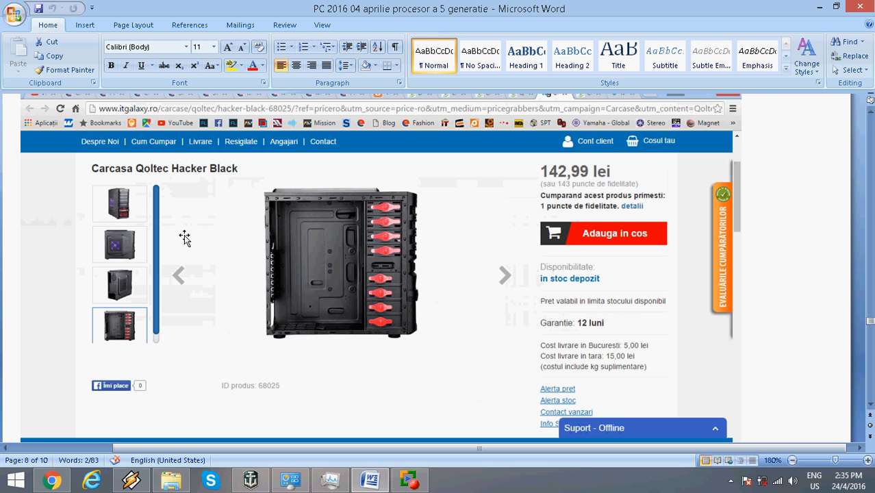
mouse_move(291, 249)
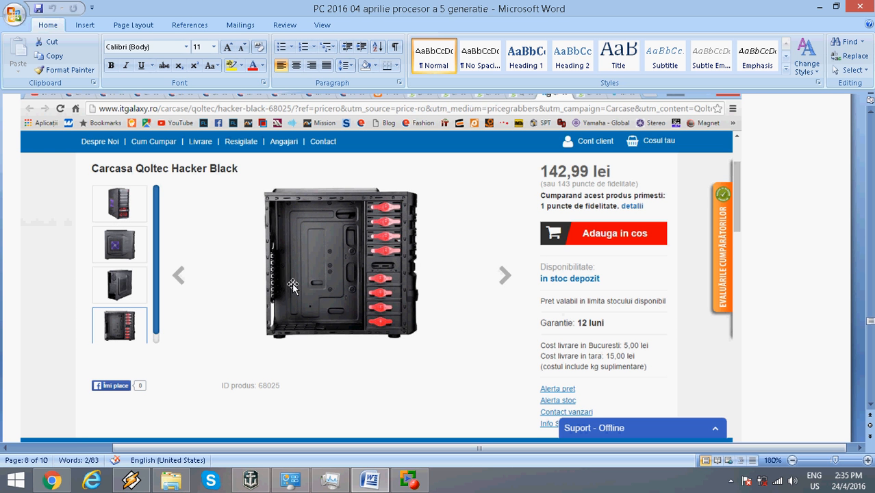
mouse_move(368, 299)
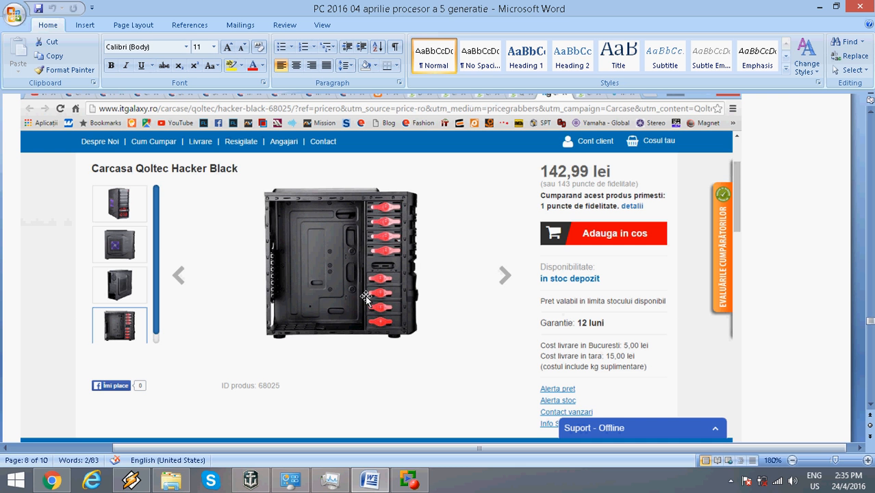
mouse_move(318, 295)
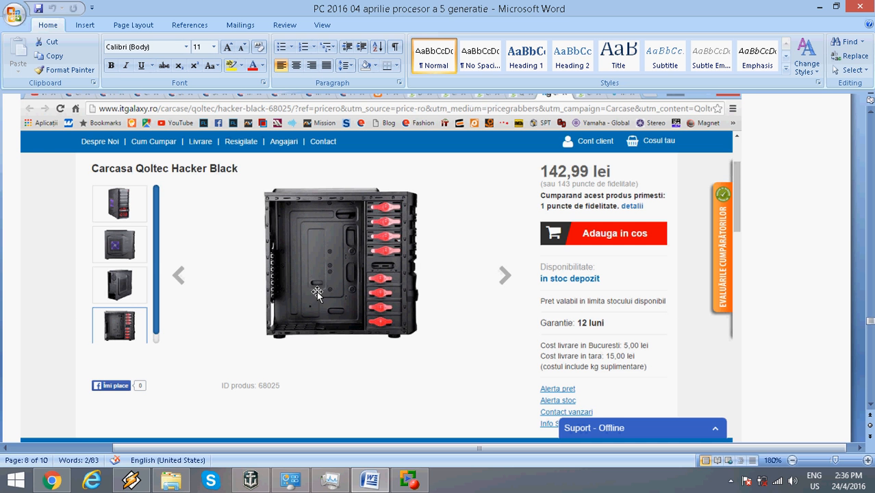
mouse_move(565, 336)
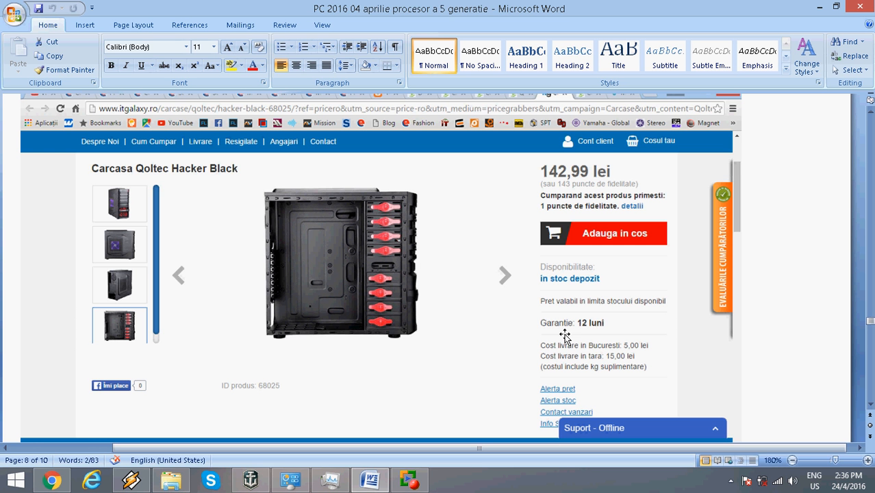
mouse_move(578, 182)
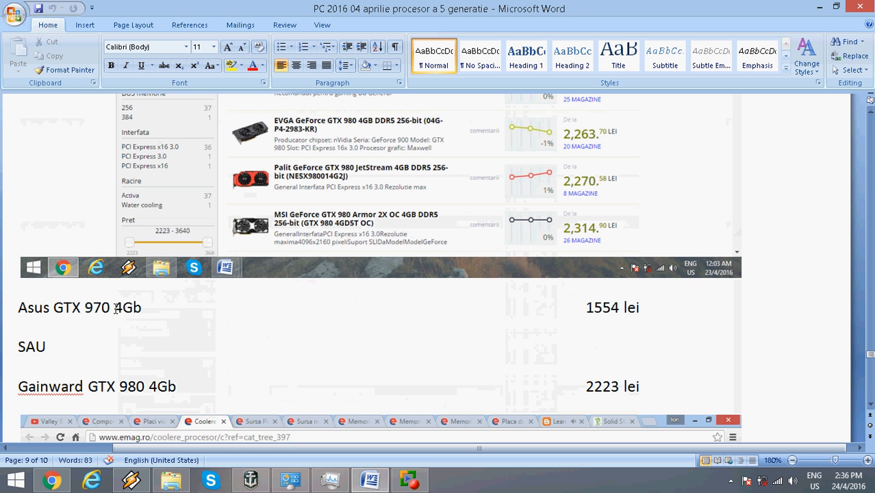
- Highlight 'GTX 980 4Gb' in the graphics card name, then clear the selection
left_click_drag(605, 307, 586, 306)
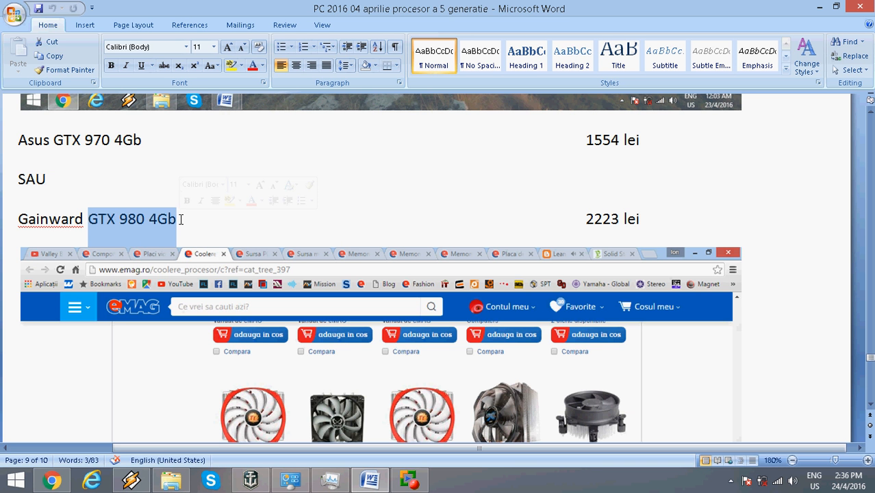
left_click(641, 220)
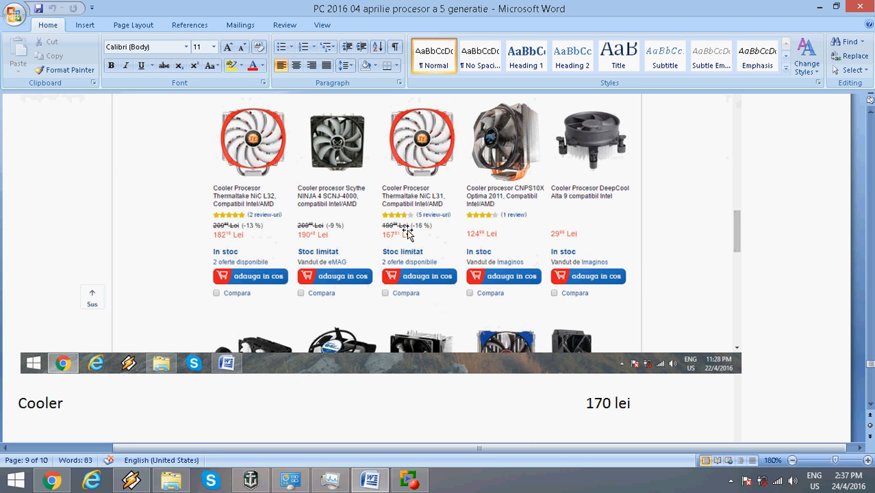
mouse_move(343, 219)
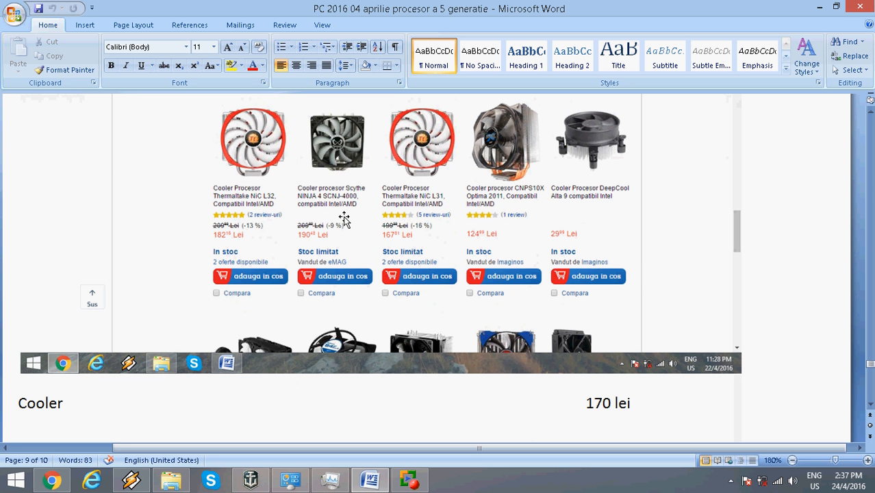
mouse_move(460, 158)
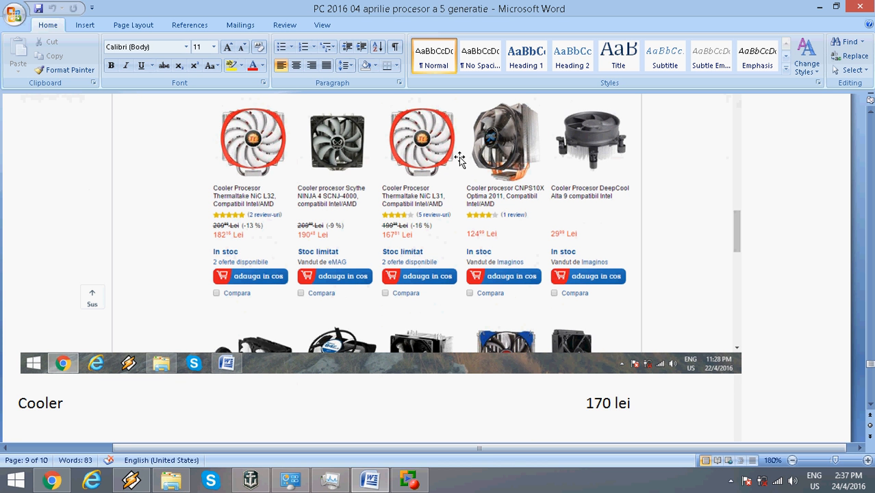
- Place the cursor on the Cooler page priced at 170 lei
left_click(630, 403)
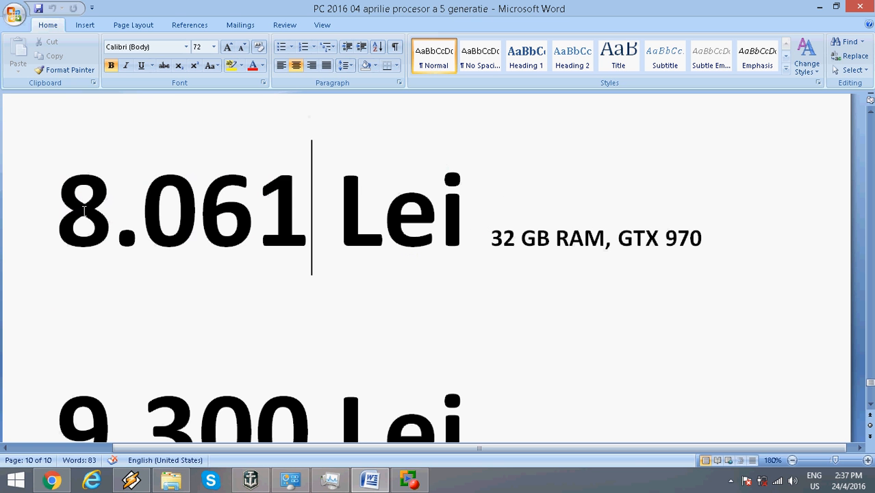
mouse_move(114, 200)
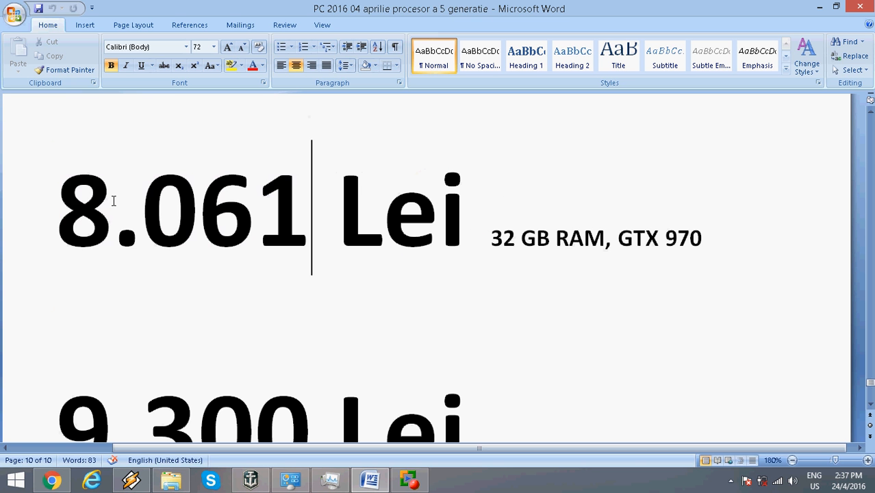
mouse_move(479, 241)
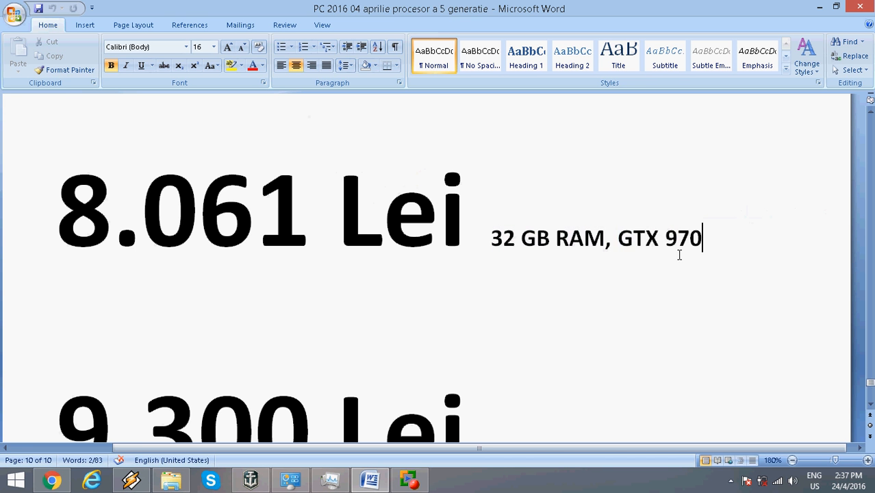
- Scroll to the totals page with 8.061 Lei and 9.300 Lei and place the cursor in the 9.300 total
scroll("down", 3)
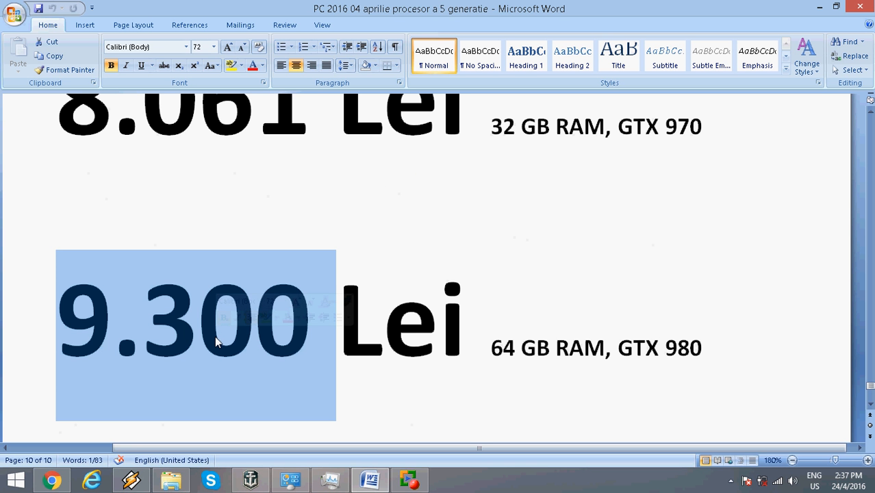
left_click(198, 322)
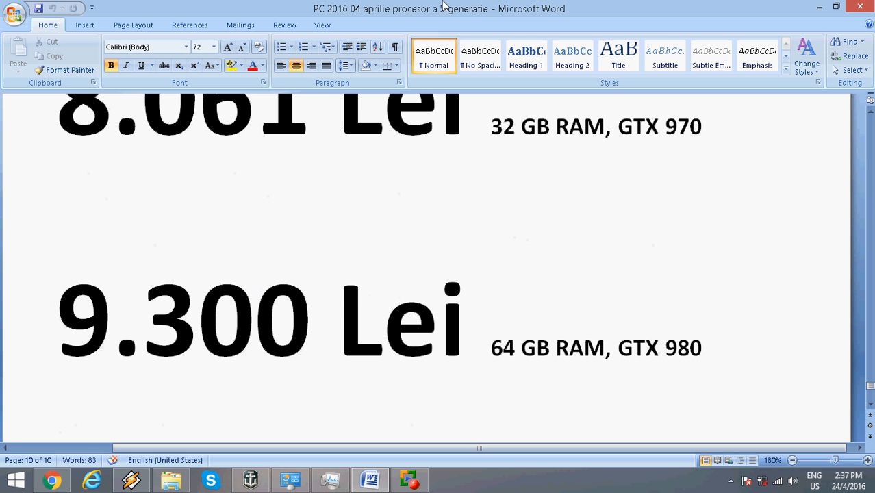
left_click(255, 318)
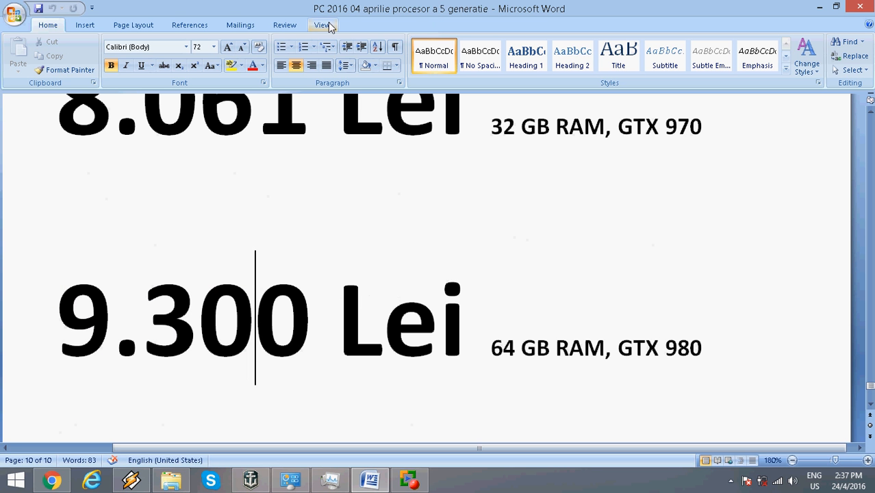